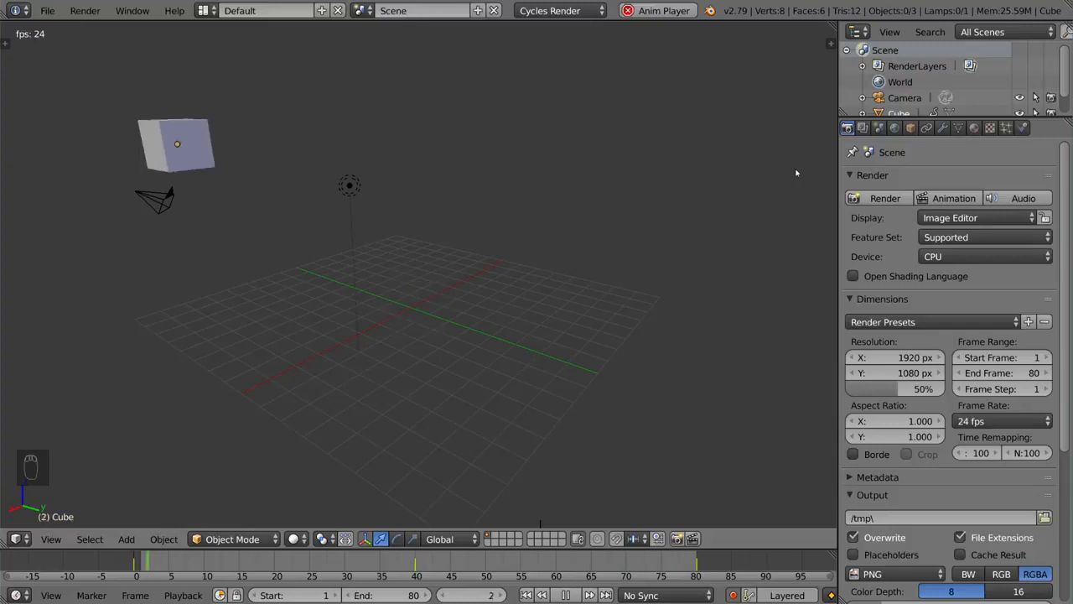
- Split the 3D viewport into two side-by-side areas and bring up the left area's editor types
left_click(567, 594)
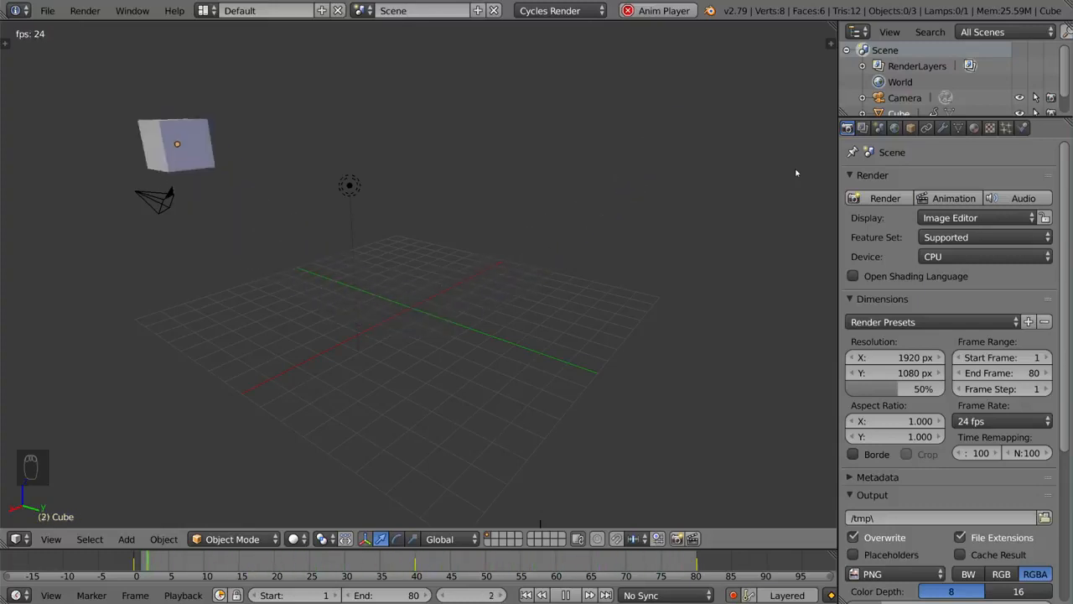
left_click(582, 594)
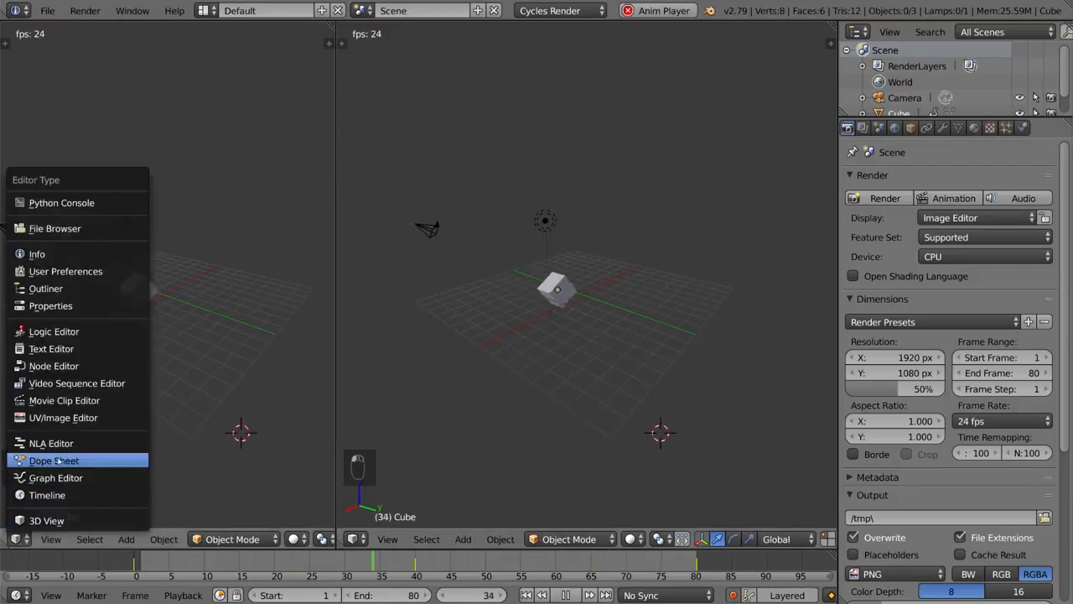
- Make the left area a Dope Sheet showing the Cube's location, rotation and scale keys
left_click(53, 459)
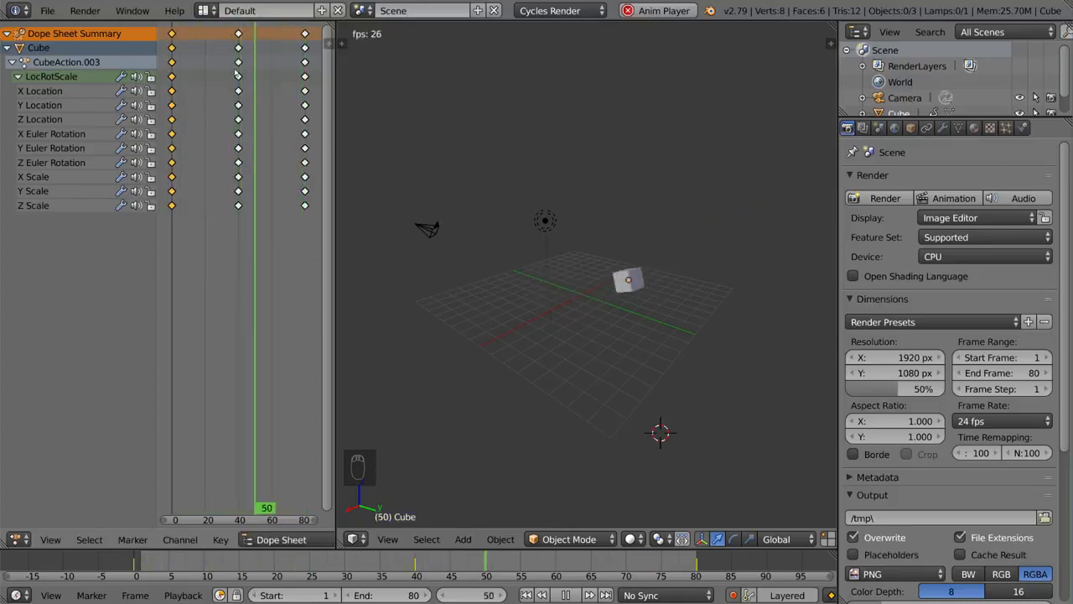
- Stop playback, scale all Cube keyframes apart to roughly double the frame span, then shift them
key("alt+a")
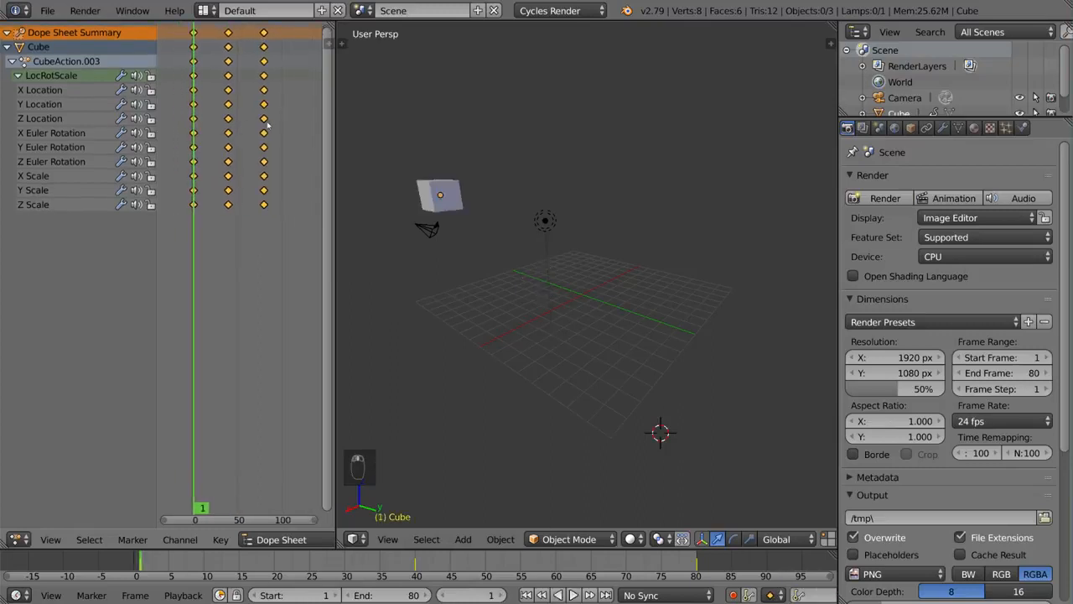
key("s")
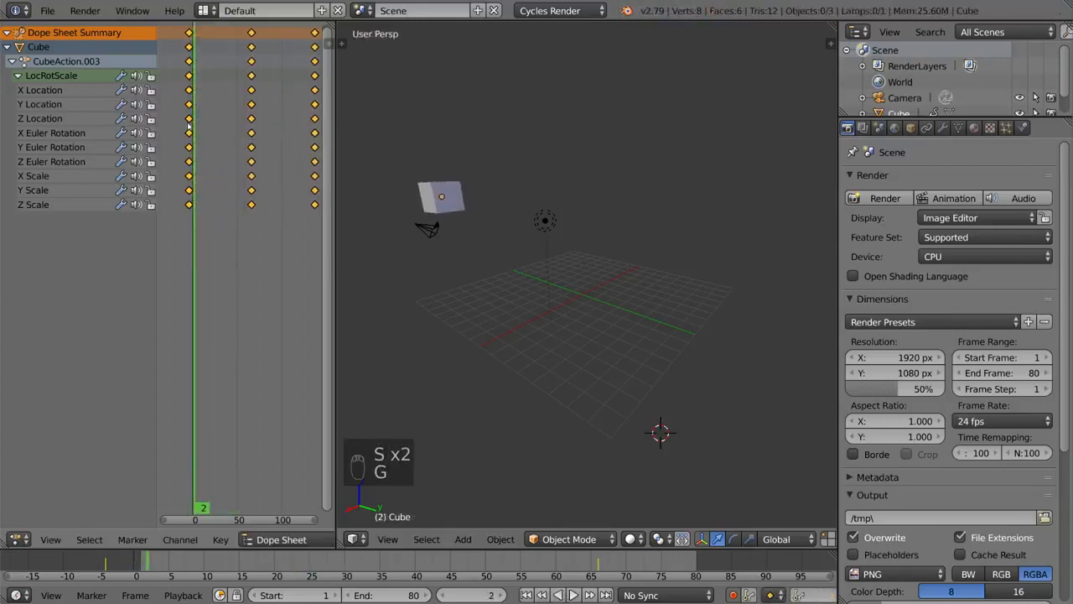
key("alt+a")
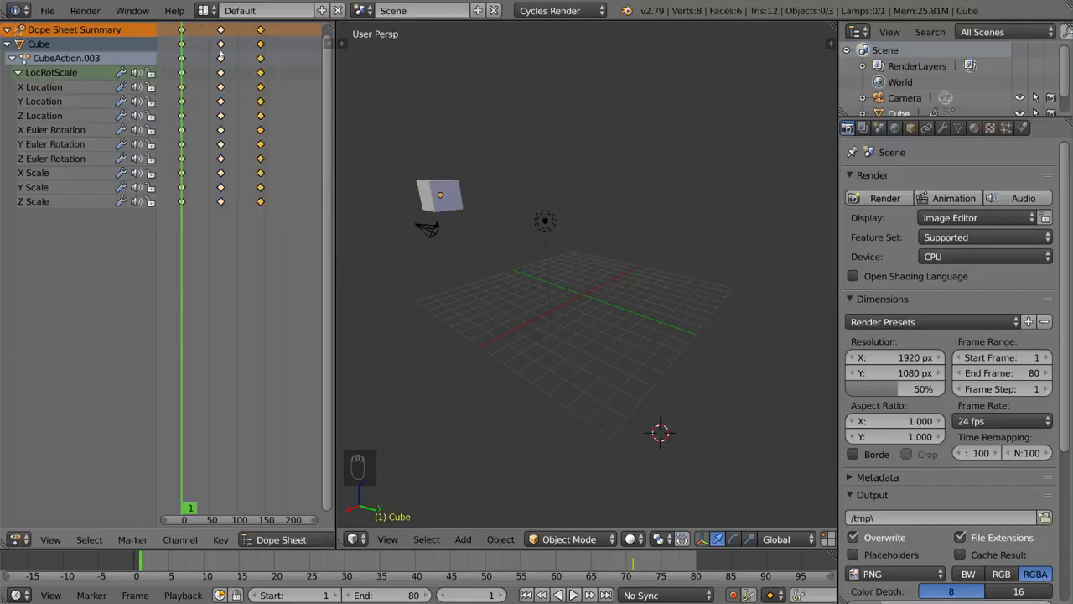
- Select the LocRotScale group and split the Dope Sheet into upper and lower panels
left_click(50, 72)
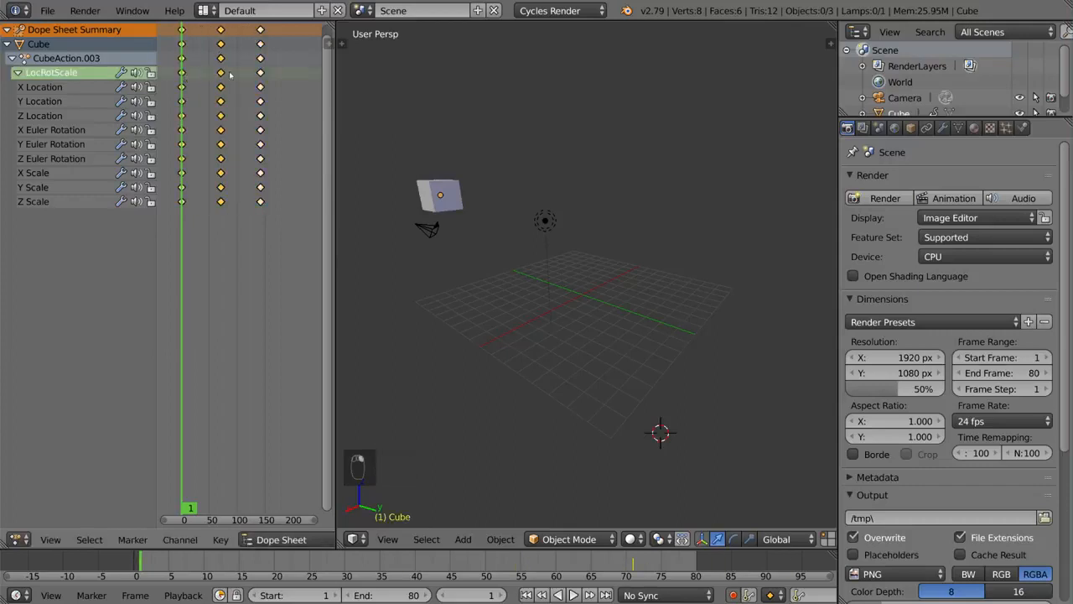
left_click(40, 100)
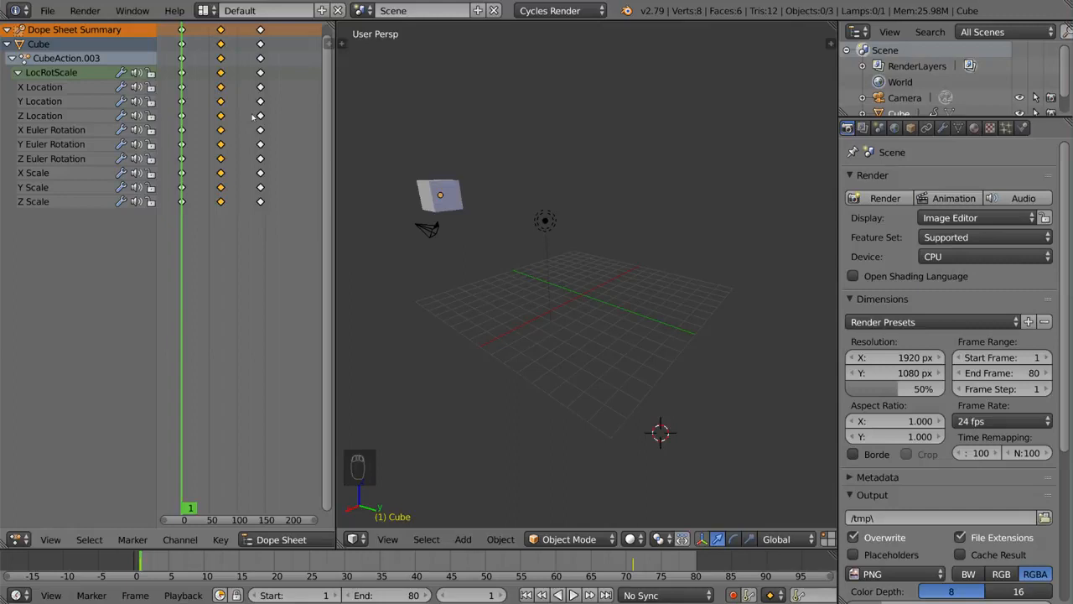
mouse_move(177, 303)
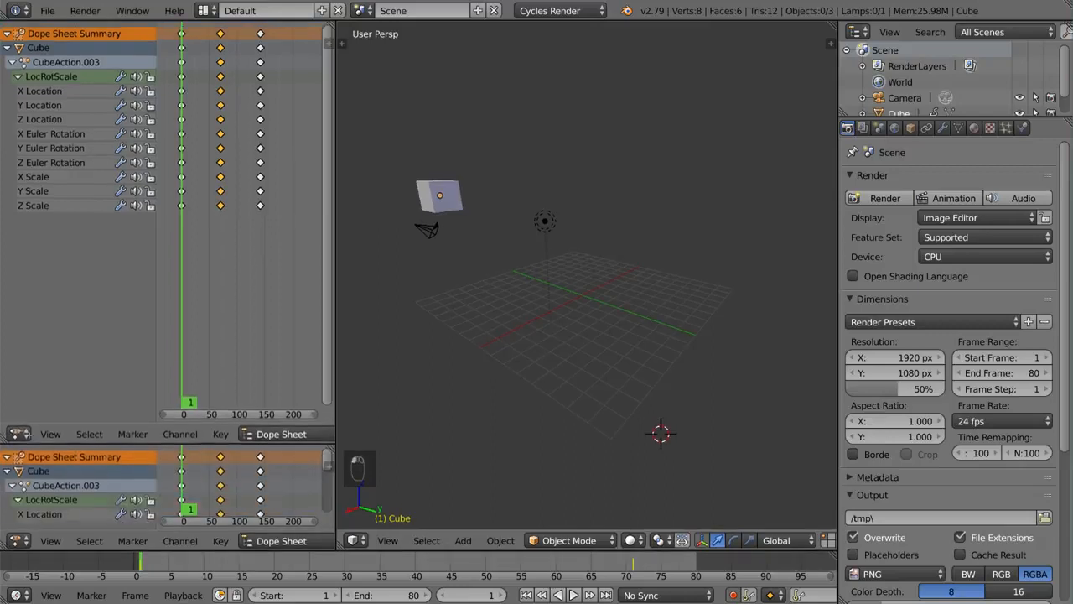
- Make the lower panel a Graph Editor and select the Cube so its curves appear
left_click(19, 432)
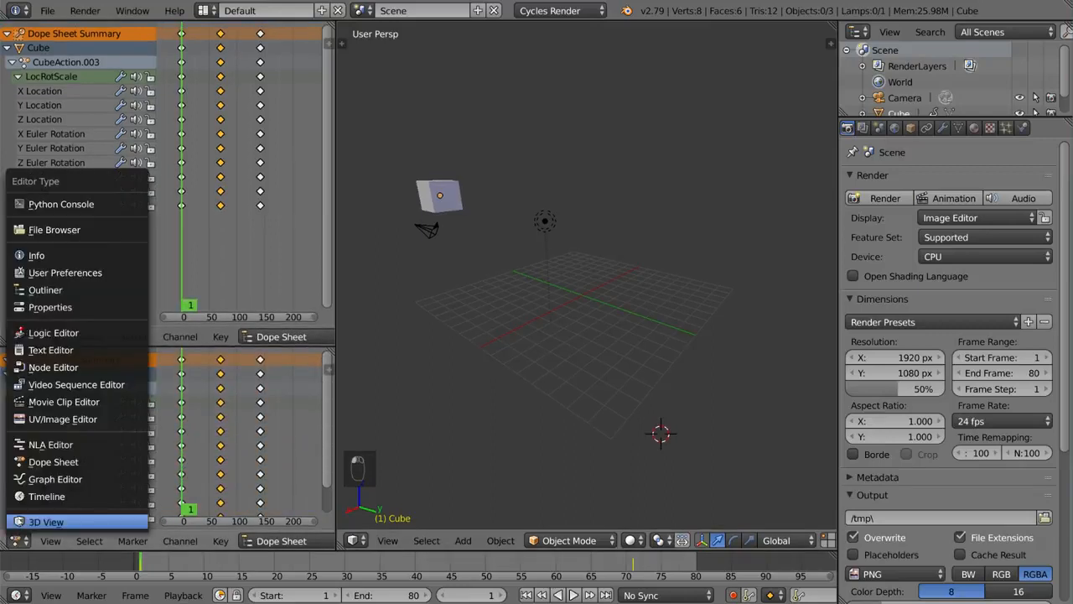
left_click(55, 480)
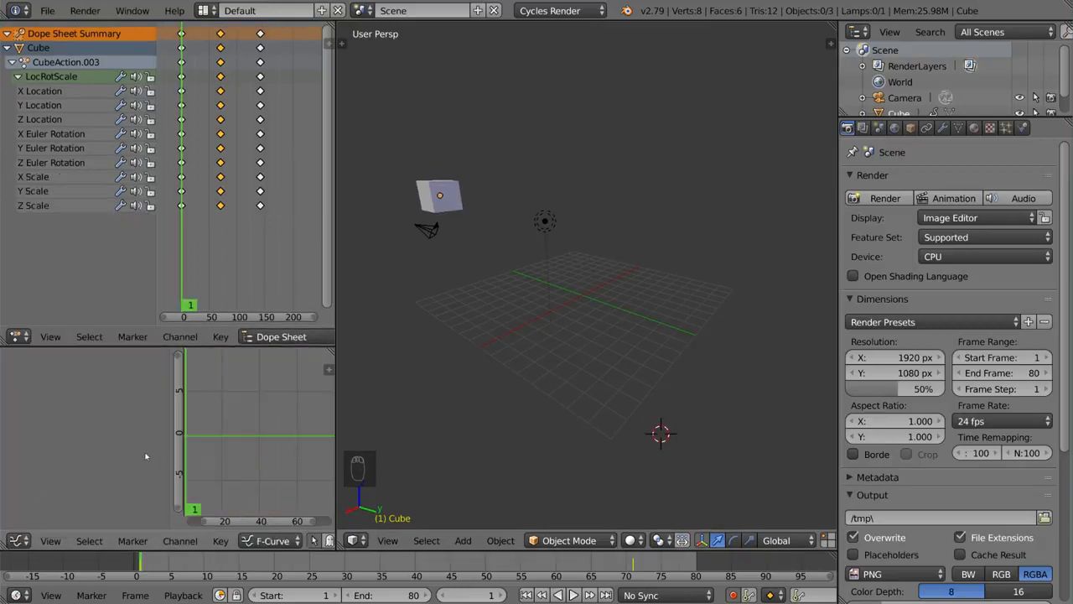
left_click(41, 91)
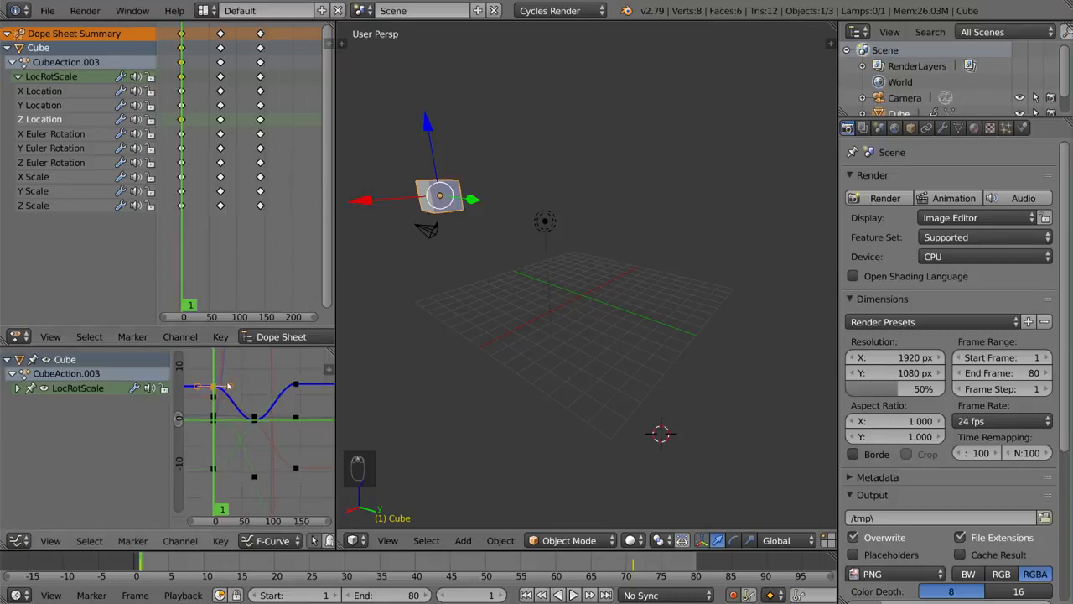
- Move and scale the selected curve keyframes to reshape the Cube's animation curves
key("g")
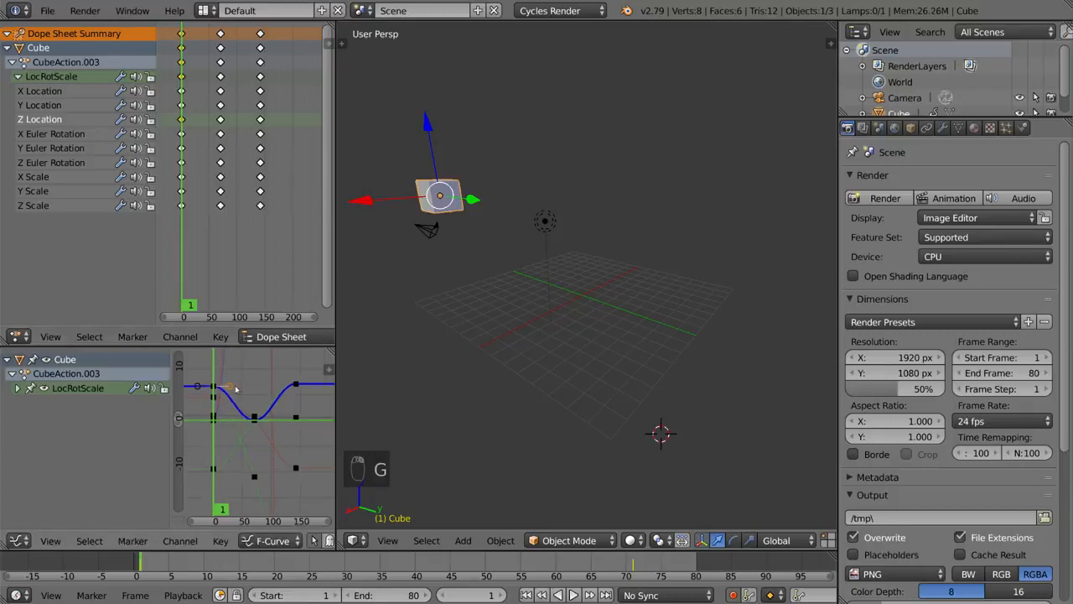
key("s")
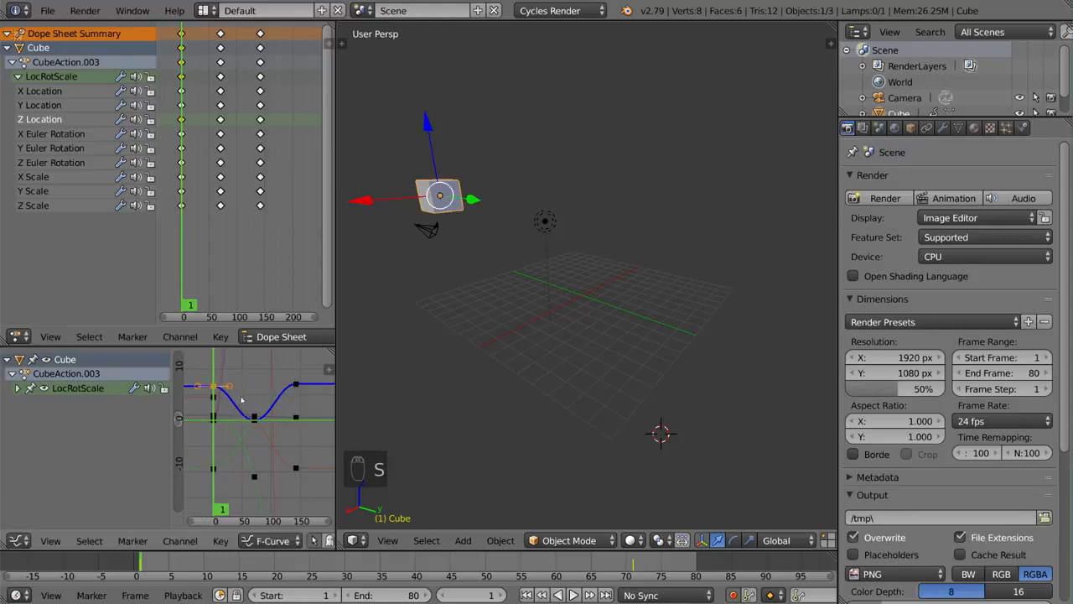
key("s")
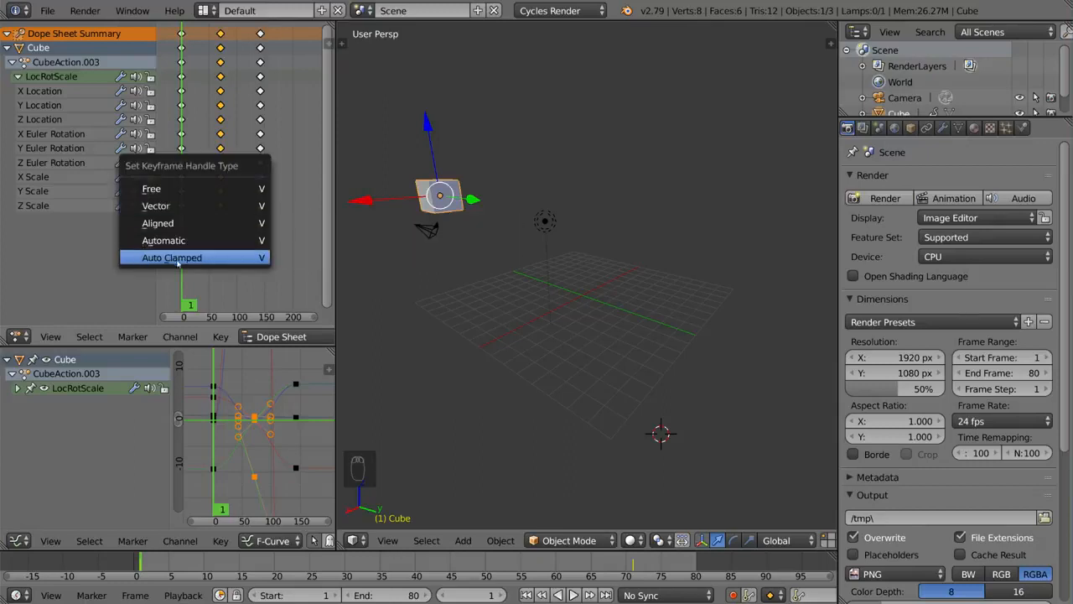
mouse_move(164, 241)
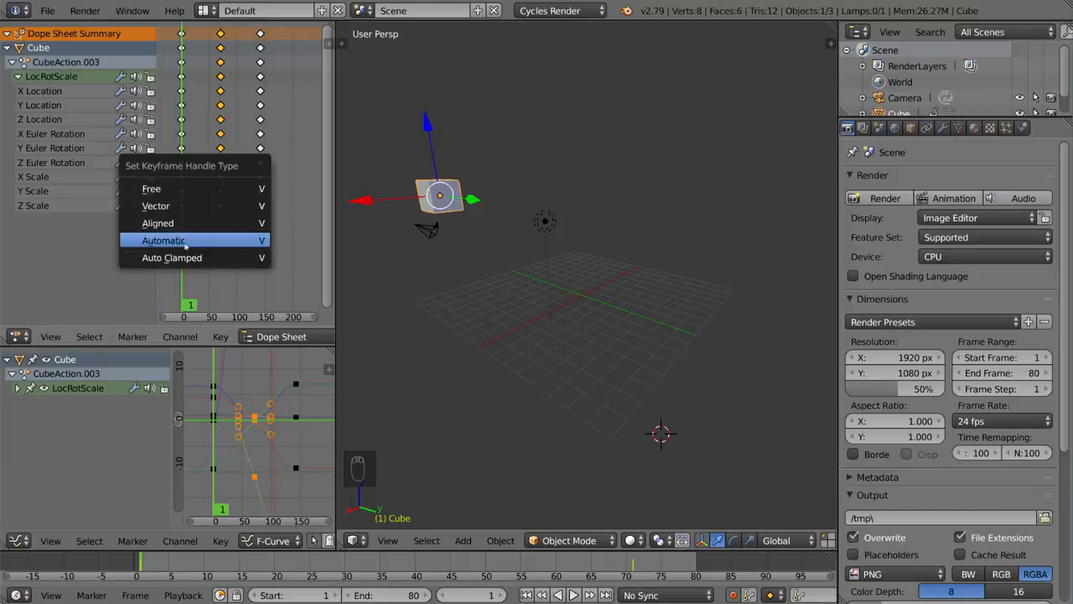
- Set the Cube's keyframe handles to Automatic for smoothly rounded curves
left_click(164, 242)
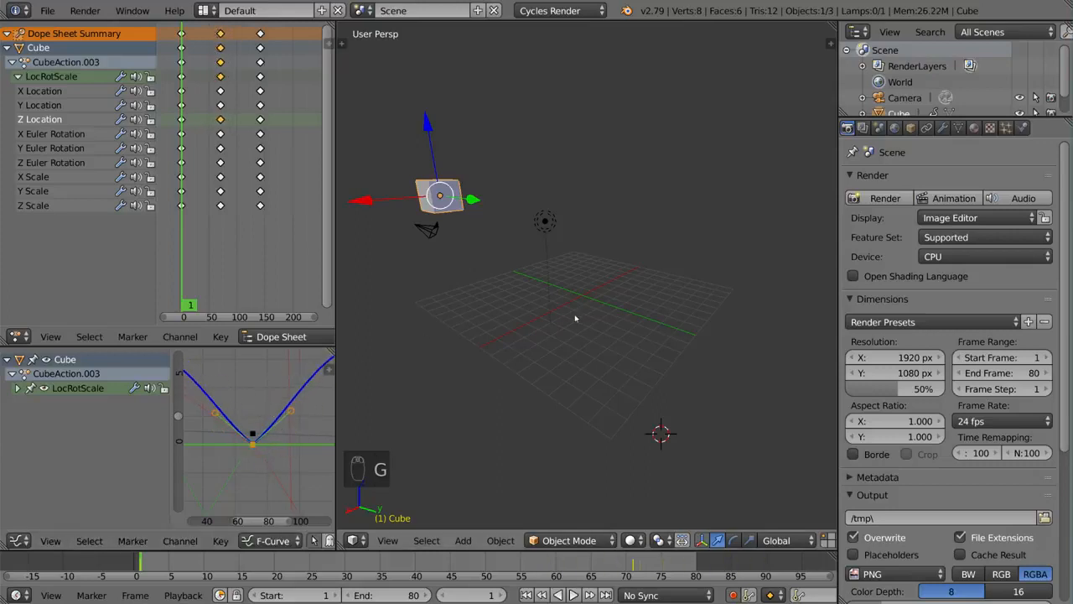
- Move the Cube's keyframes and scale them closer together in time
key("alt+a")
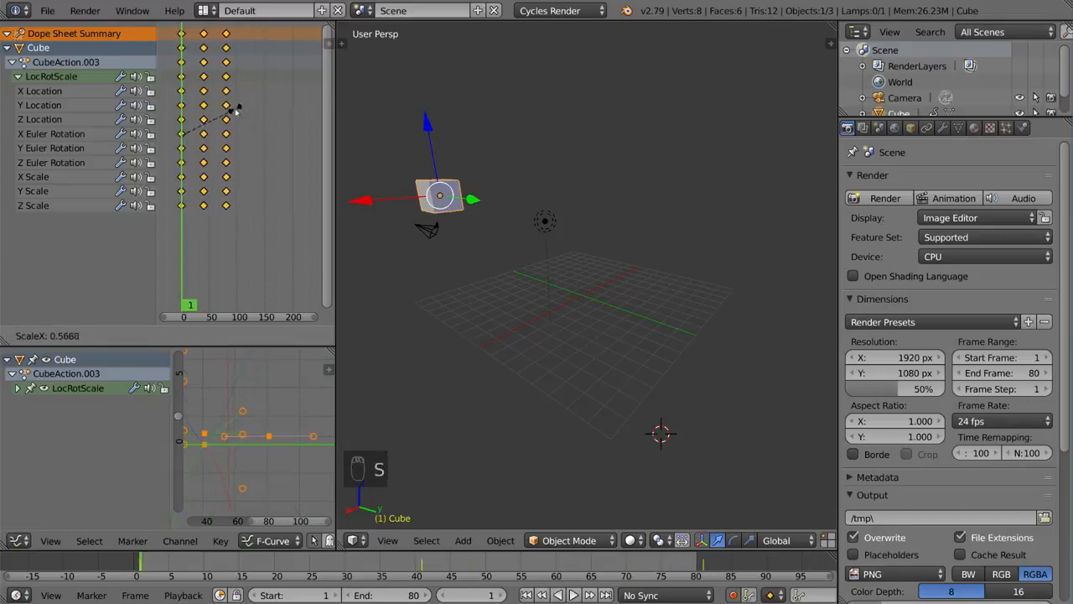
key("alt+a")
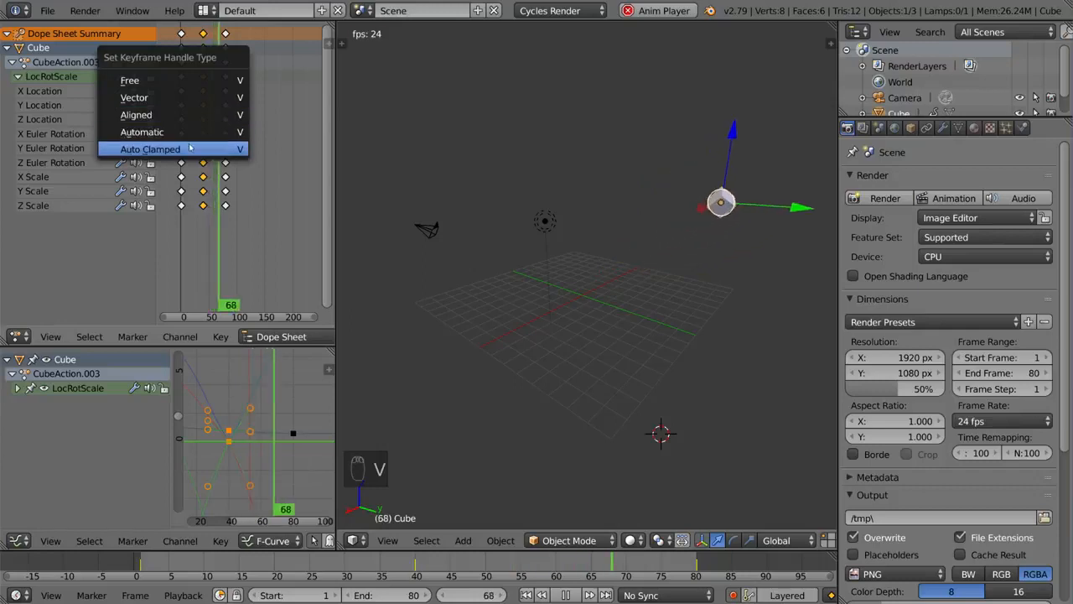
- Set the Cube's keyframe handles to Auto Clamped and let the animation play
left_click(151, 148)
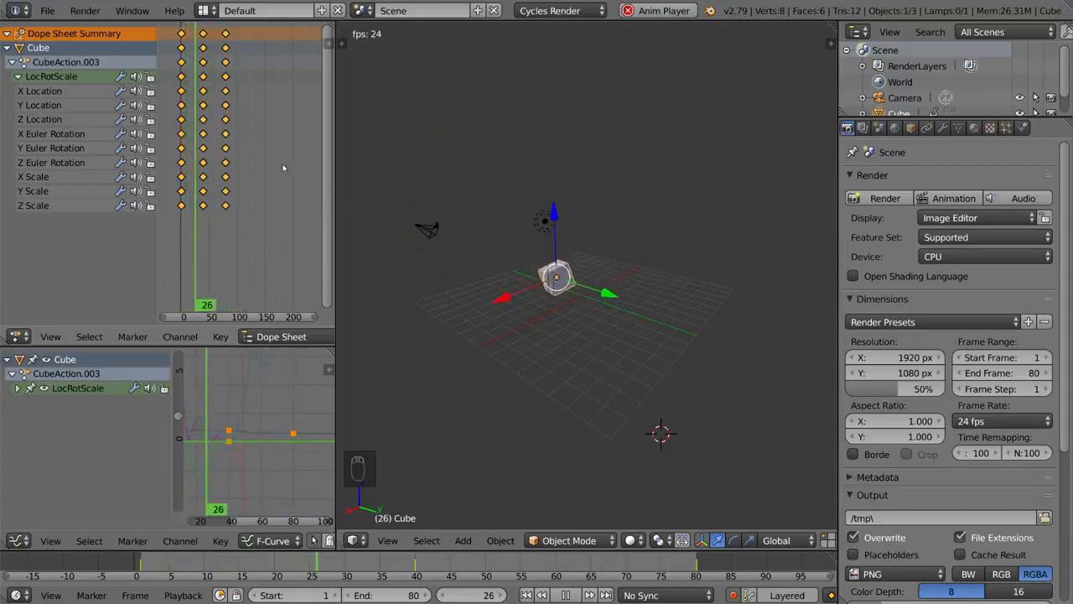
- Stop playback, shift the Cube's keyframes, resume playing and bring up the interpolation choices
key("Alt+A")
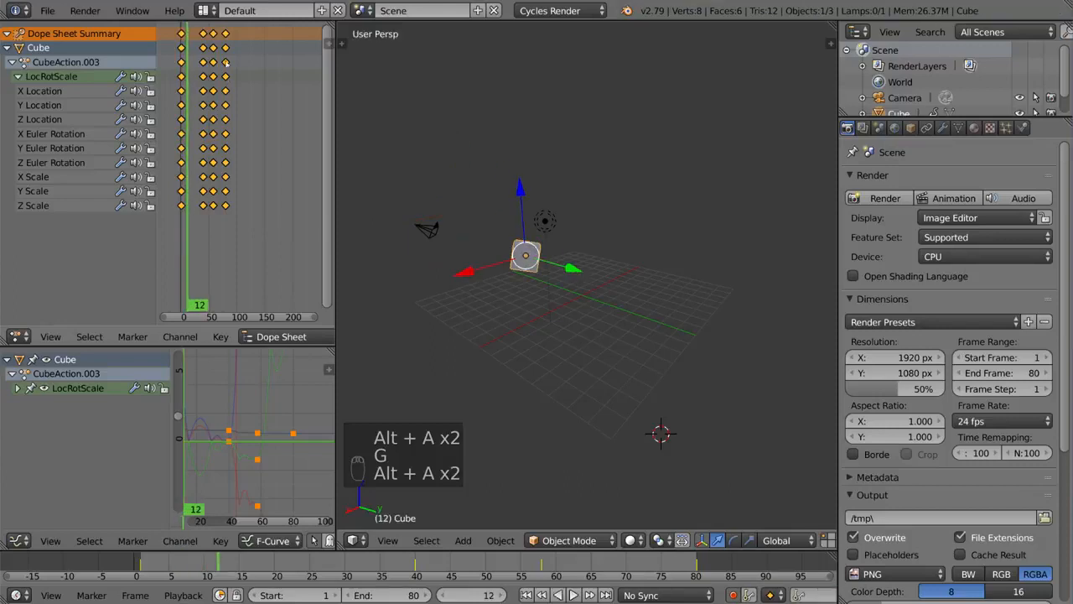
key("x")
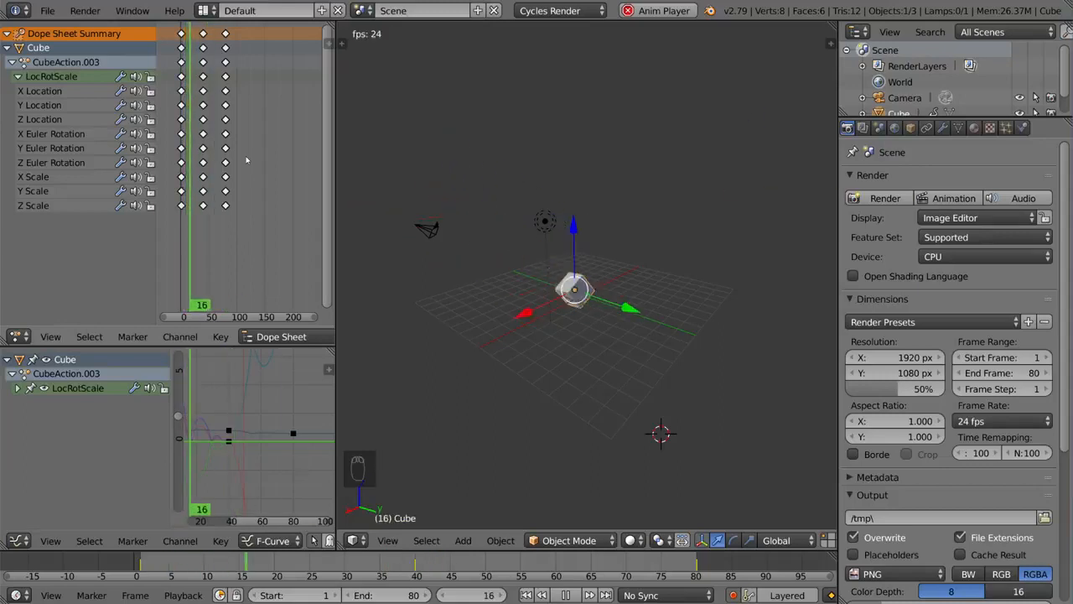
key("t")
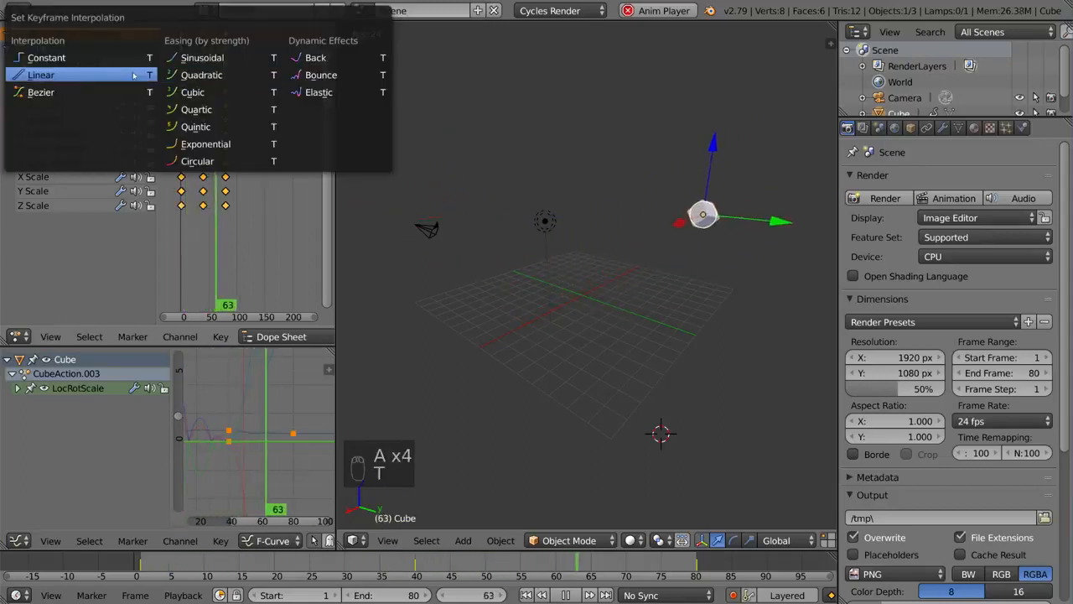